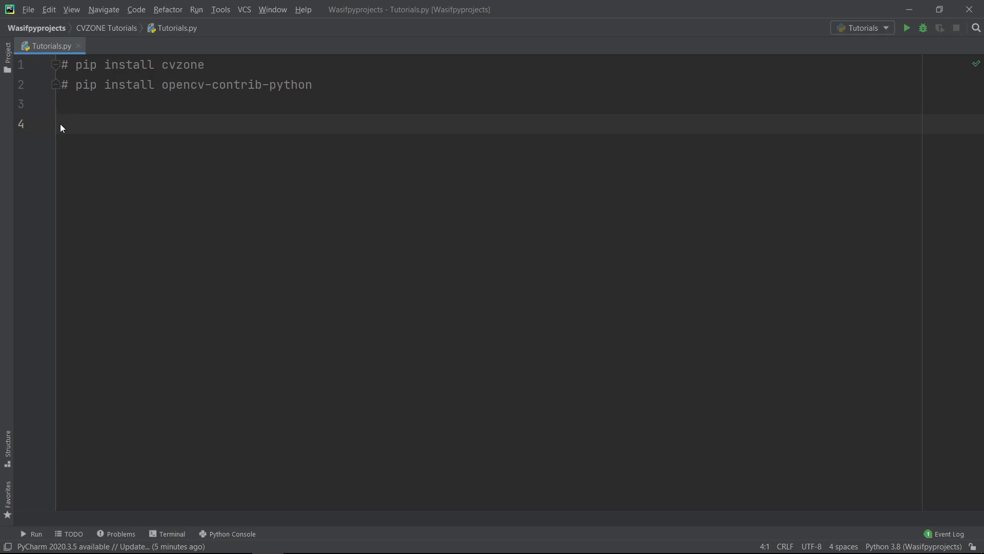
# Add 'import cvzone' and 'cap = cv2.VideoCapture(1)' beneath the pip-install comments.
pyautogui.write('import cvzone')
pyautogui.write('import cv2')
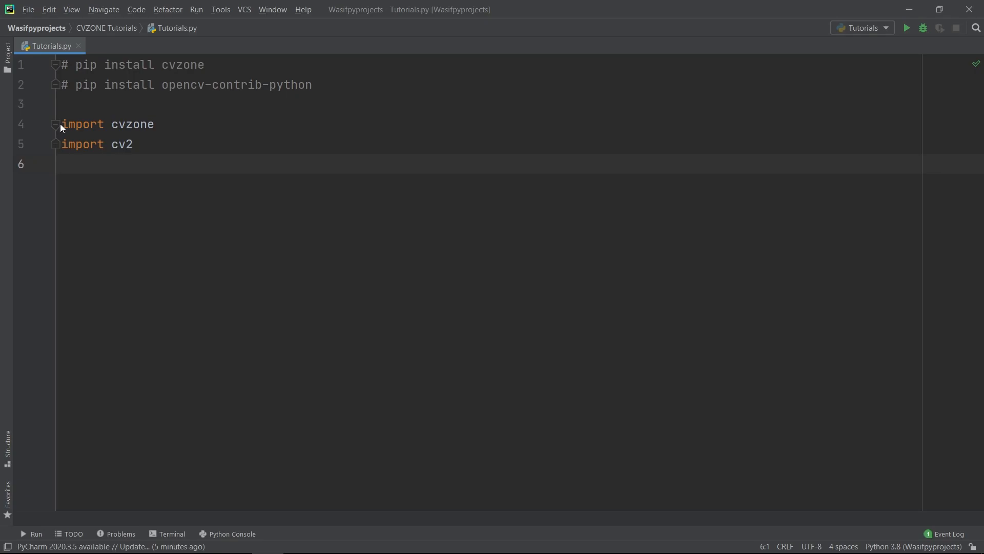
pyautogui.write('cap = cv2.VideoCapture(1)')
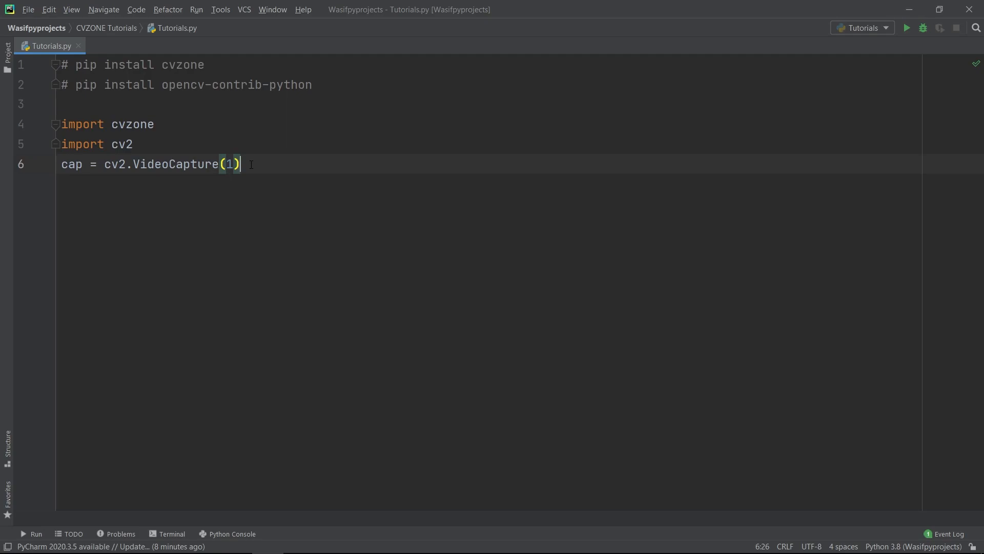
# Create detector = cvzone.FaceMeshDetector(maxFaces=1) and start a 'while True:' loop.
pyautogui.write('detector = cvzone.FaceMeshDetector(maxFaces=1)')
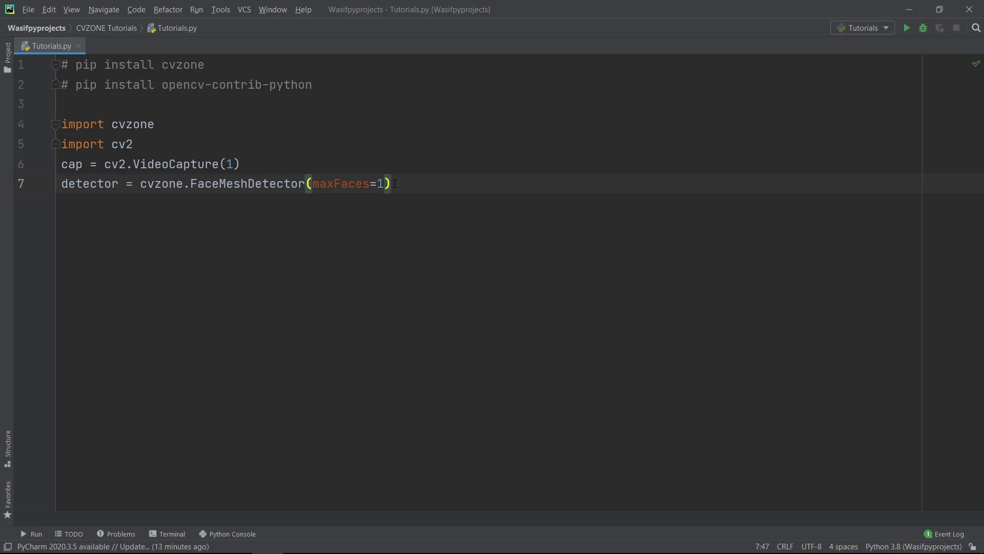
pyautogui.write('while True:')
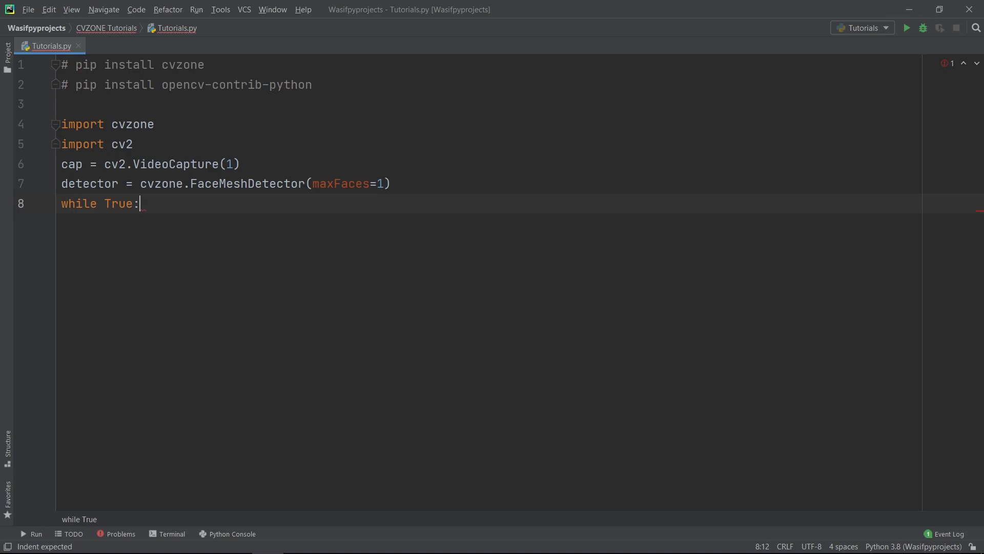
# Inside the loop, read the frame with cap.read(), flip it with cv2.flip(img,1), and call detector.findFaceMesh(img).
pyautogui.write('success, img = cap.read()')
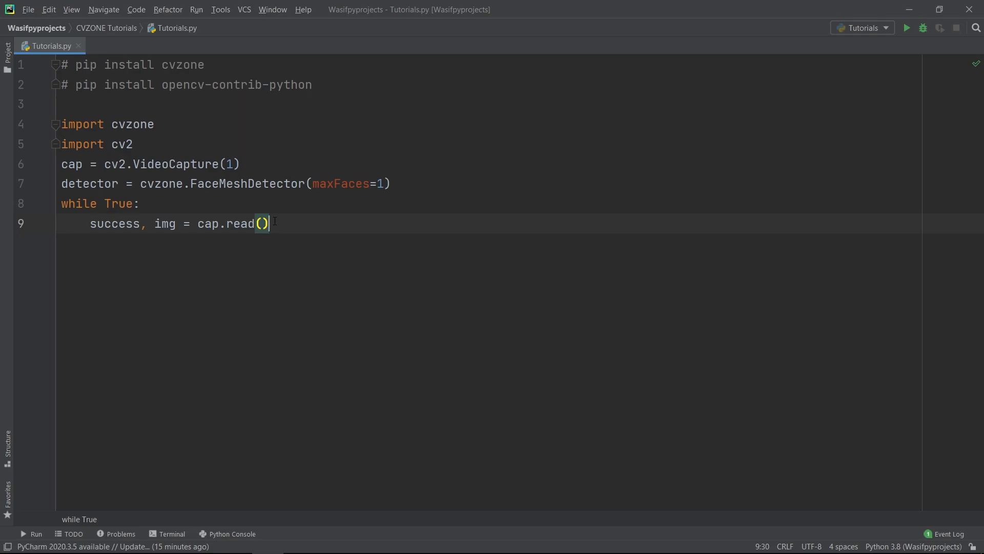
pyautogui.write('img = cv2.flip(img,1)')
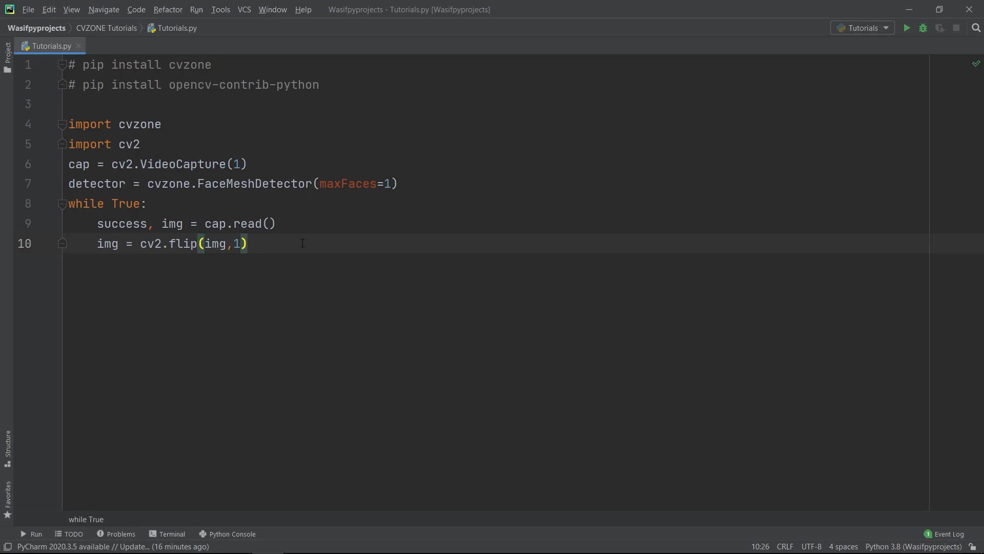
pyautogui.write('img, faces = detector.findFaceMesh(img)')
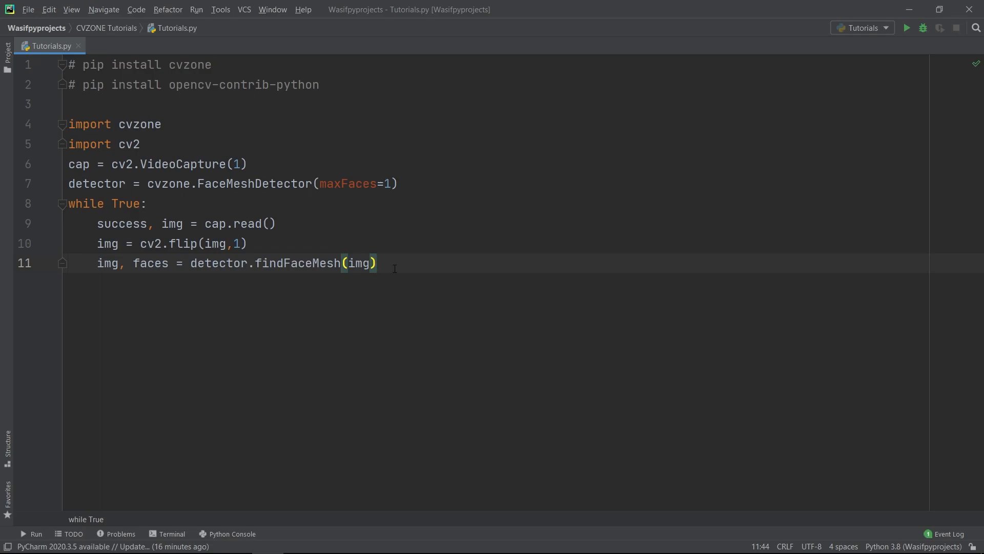
pyautogui.click(377, 263)
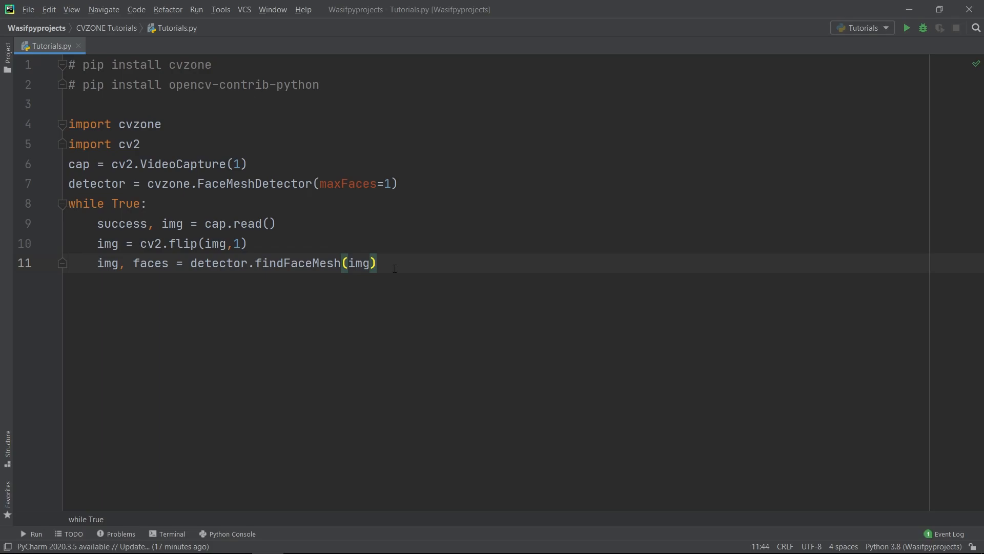
# Add 'if faces: print(faces[0])', cv2.imshow("Image", img) and cv2.waitKey(1).
pyautogui.write('if faces:')
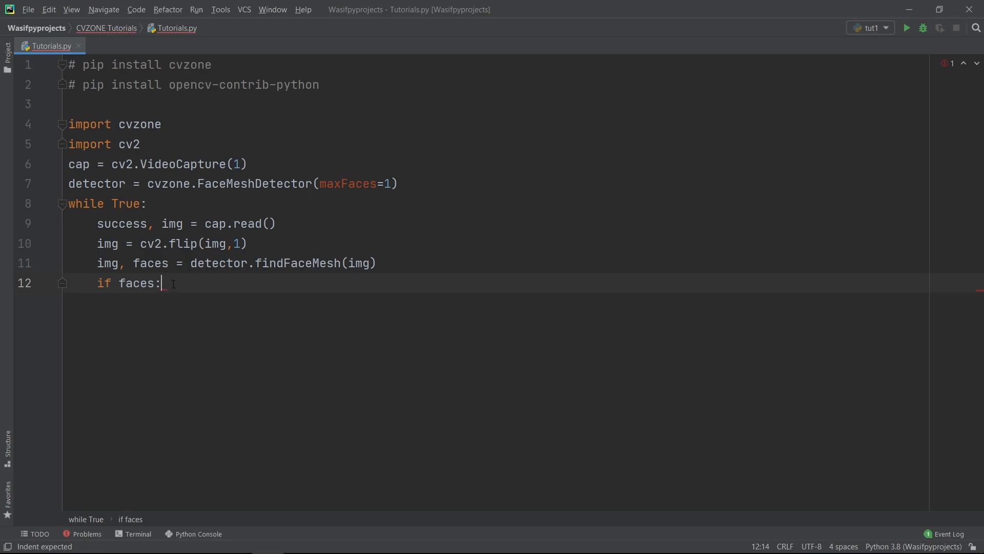
pyautogui.write('print(faces[0])')
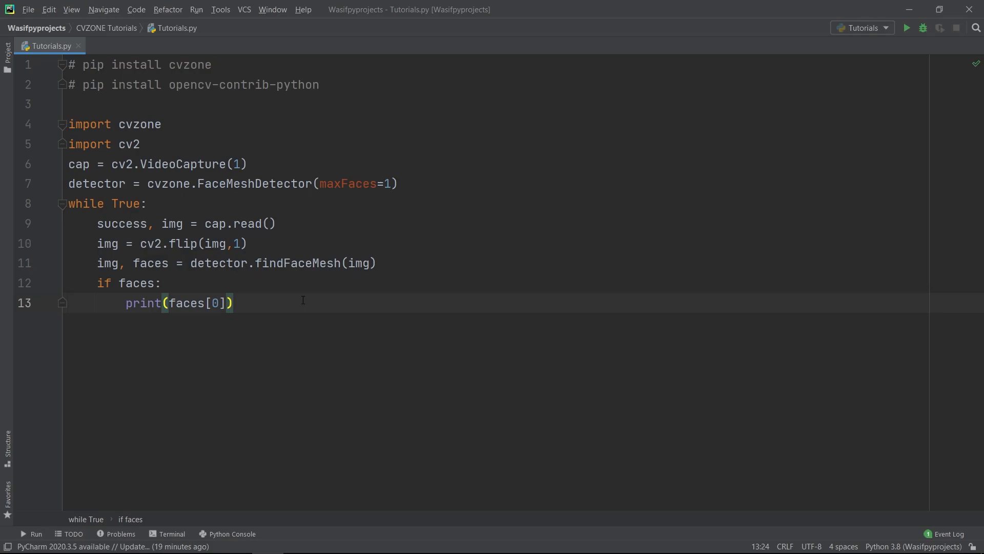
pyautogui.write('cv2.imshow("Image", img)')
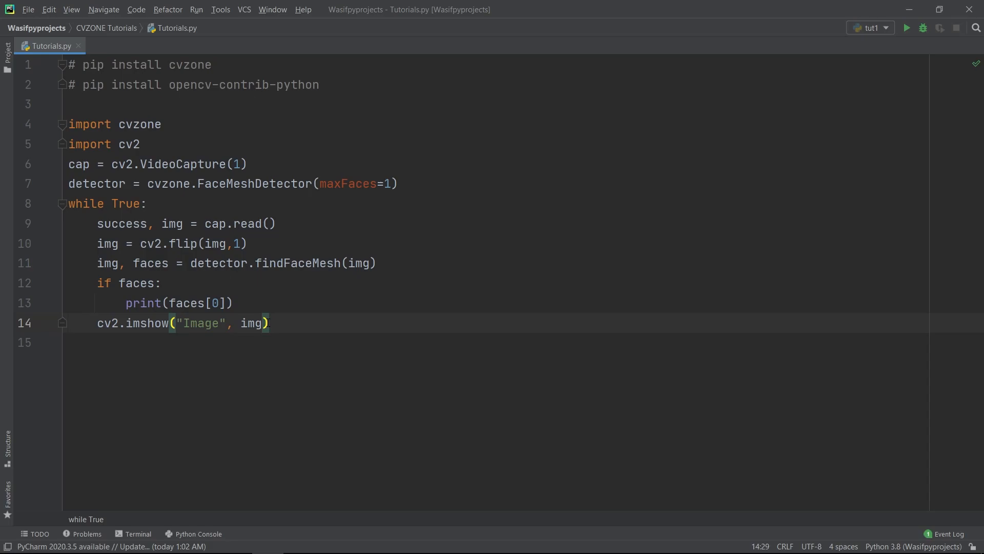
pyautogui.write('cv2.waitKey(1)')
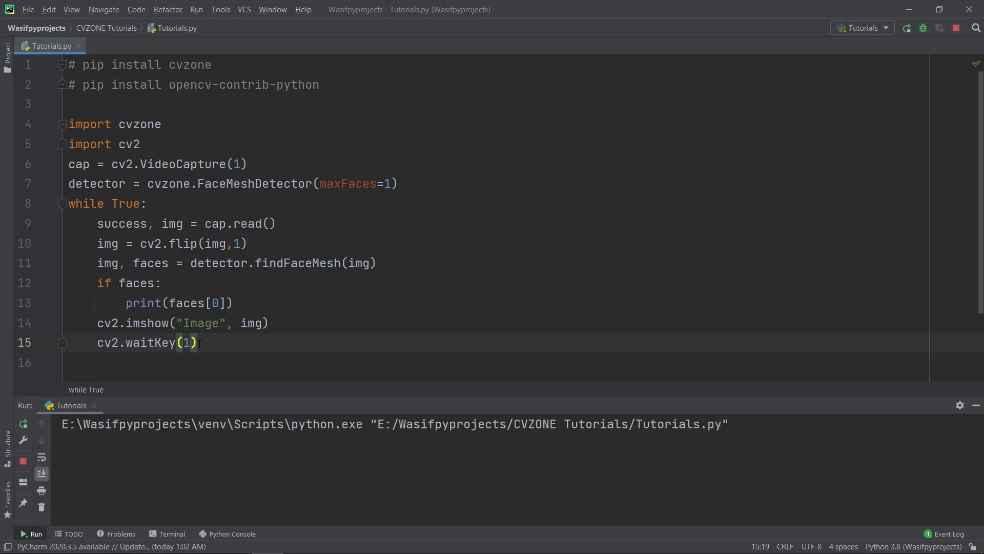
# Run the script to show the live green face mesh overlay and printed landmark coordinates.
pyautogui.click(35, 533)
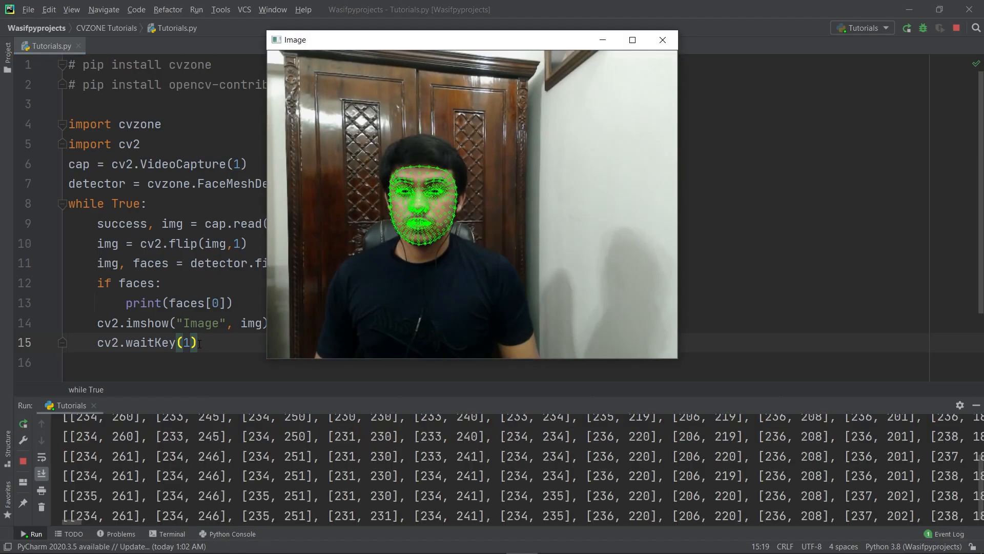